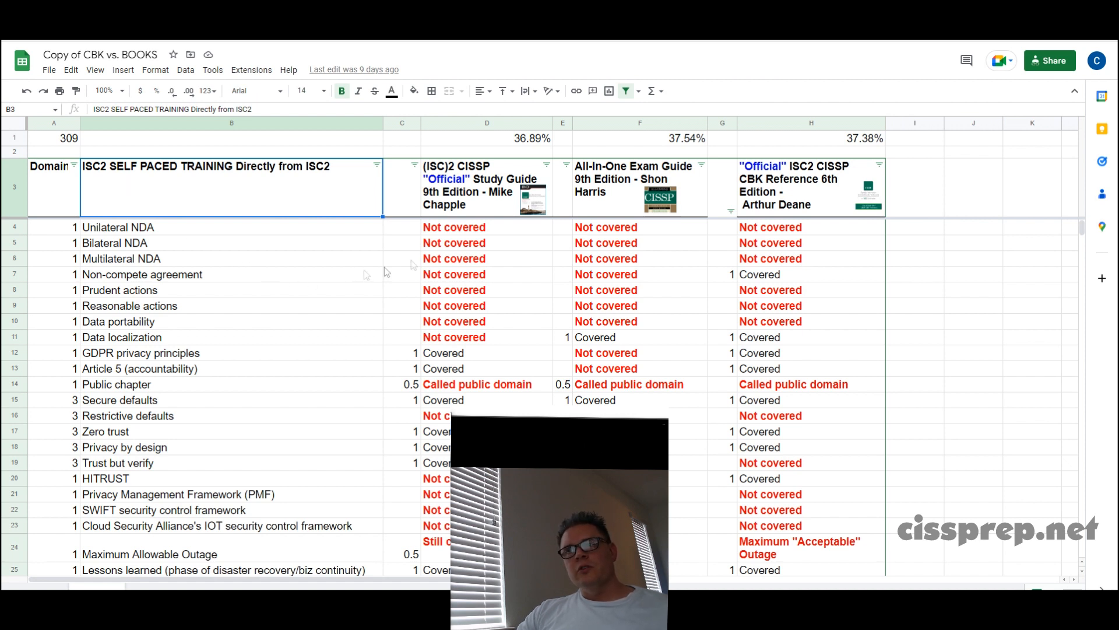
{"action": "mouse_move", "coordinate": [683, 131]}
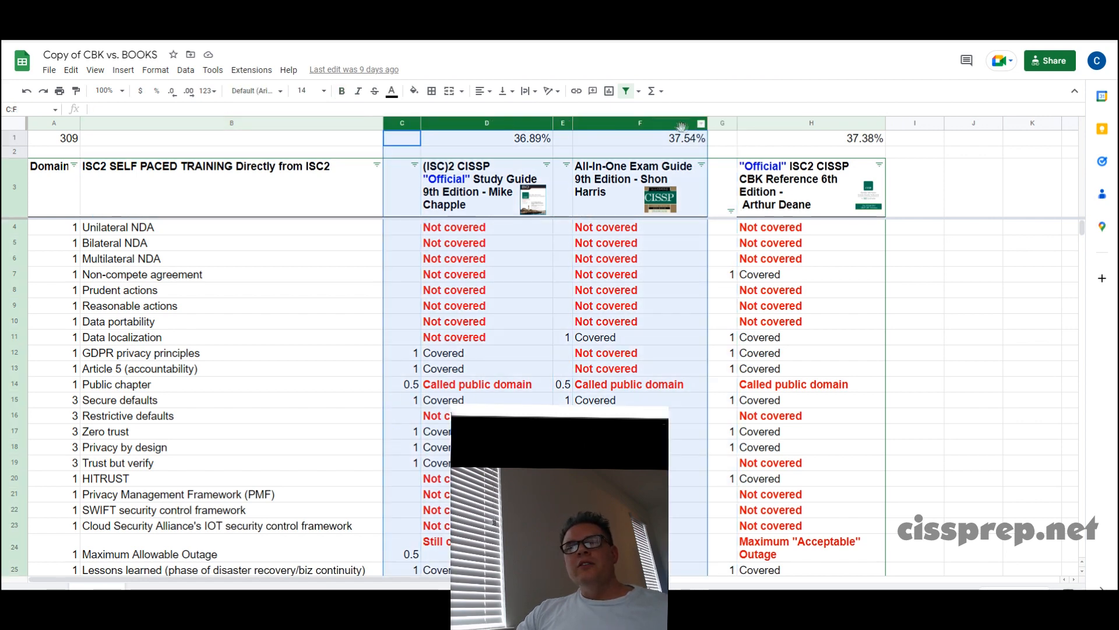
- Scroll down through the topic rows, clicking two cells along the way
{"action": "right_click", "coordinate": [721, 123]}
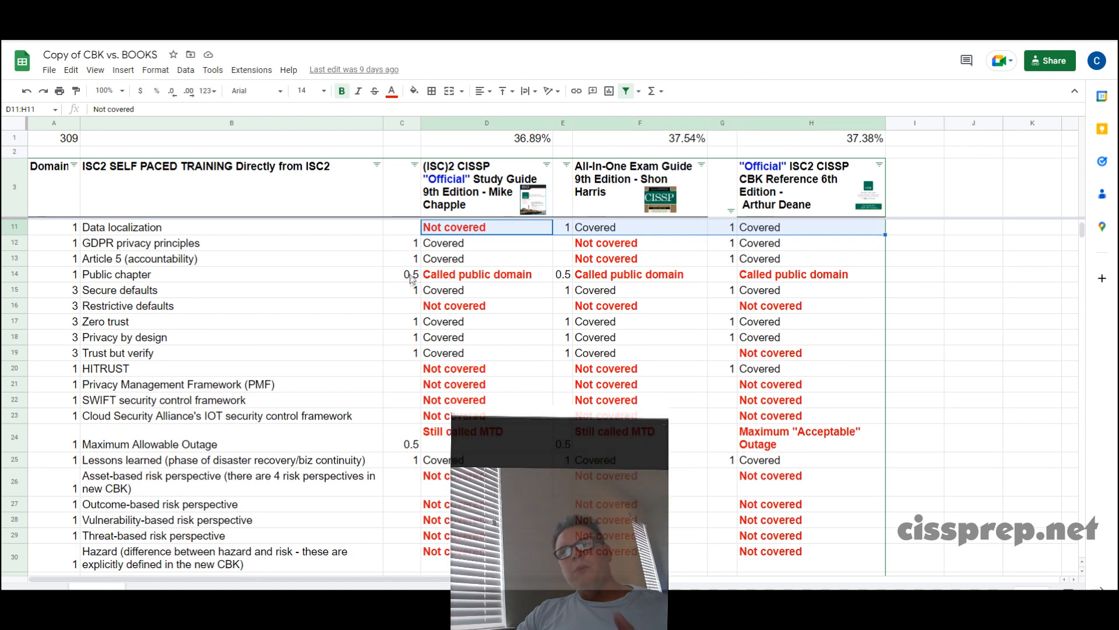
{"action": "scroll", "scroll_direction": "down", "scroll_amount": 3}
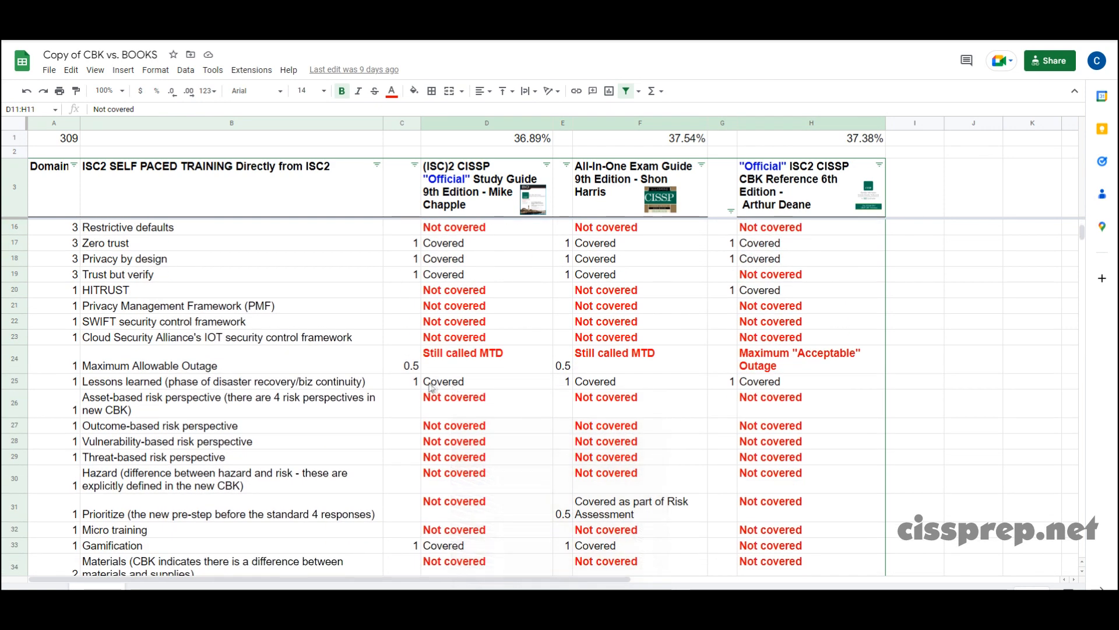
{"action": "scroll", "scroll_direction": "down", "scroll_amount": 3}
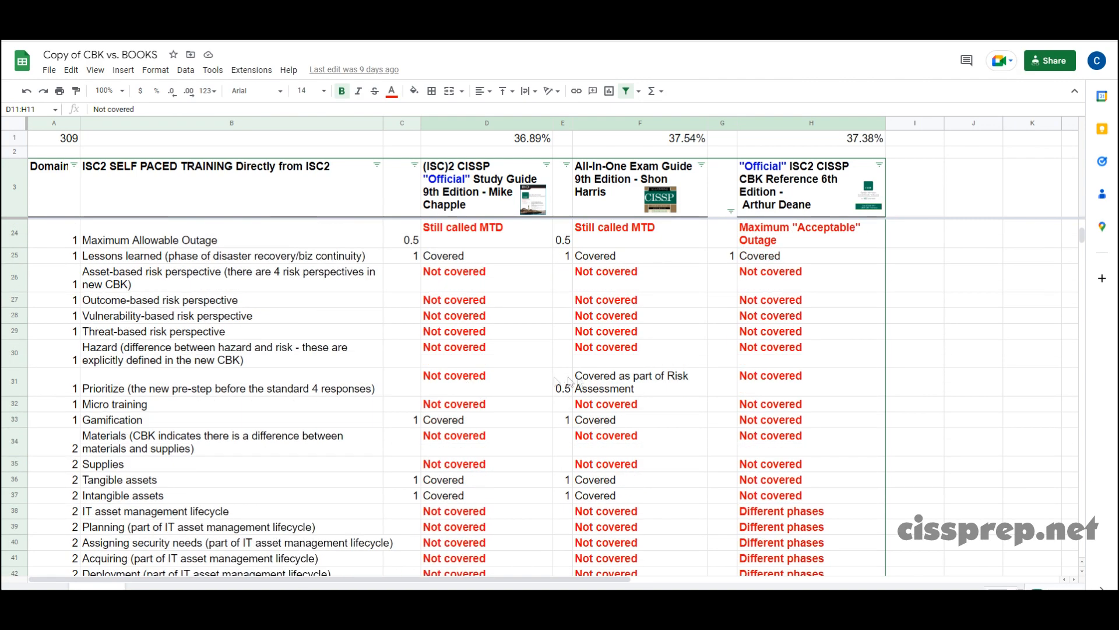
{"action": "scroll", "scroll_direction": "down", "scroll_amount": 3}
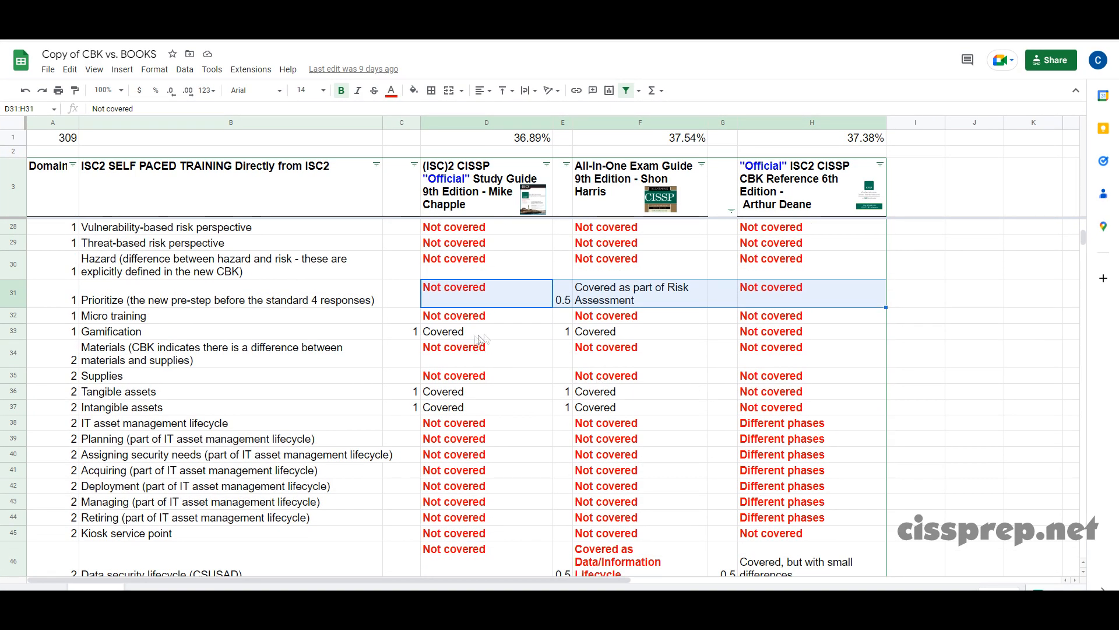
{"action": "left_click", "coordinate": [486, 331]}
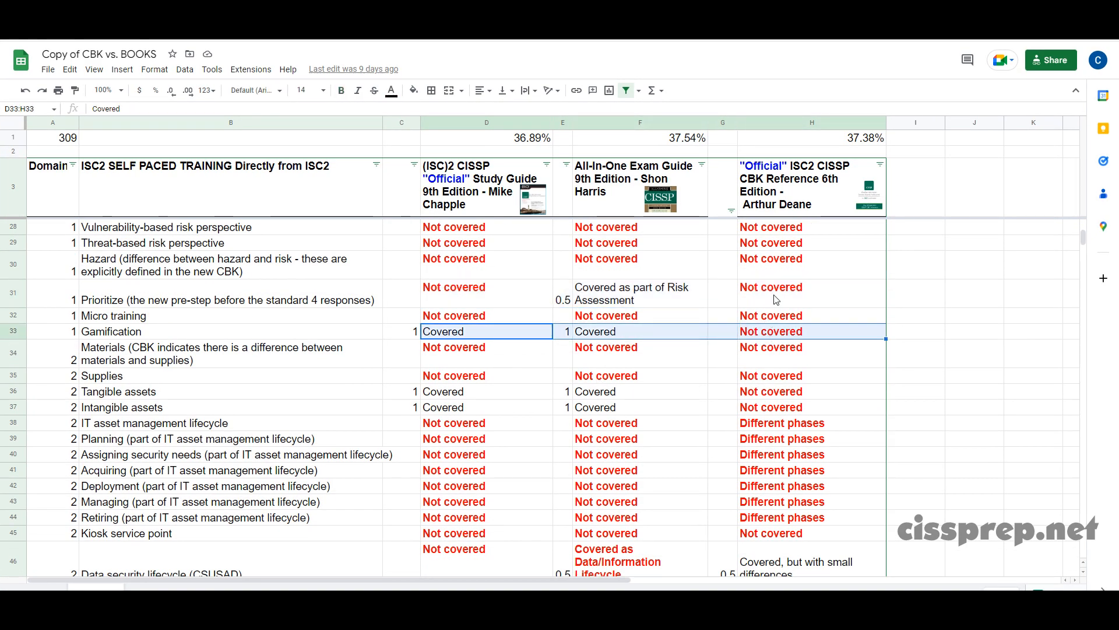
{"action": "scroll", "scroll_direction": "down", "scroll_amount": 3}
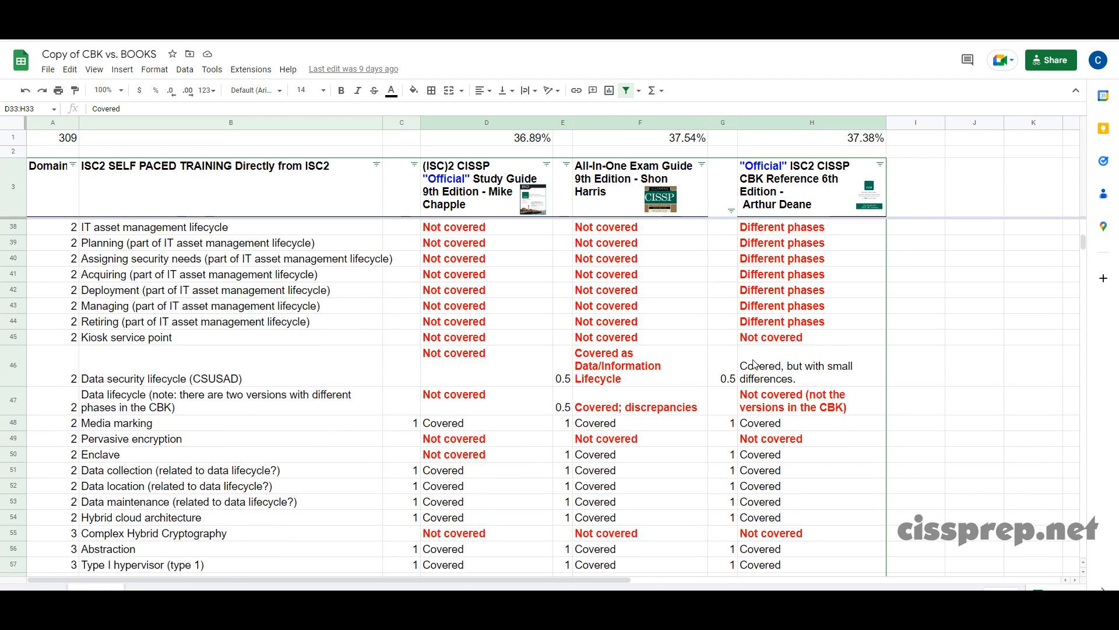
{"action": "left_click", "coordinate": [486, 365]}
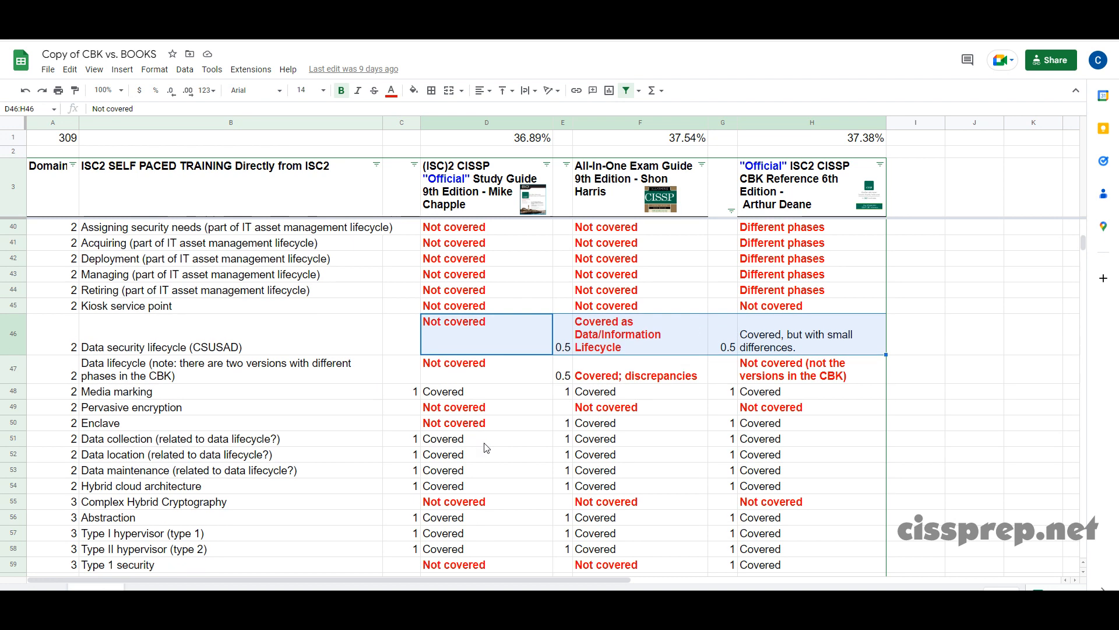
{"action": "scroll", "scroll_direction": "down", "scroll_amount": 3}
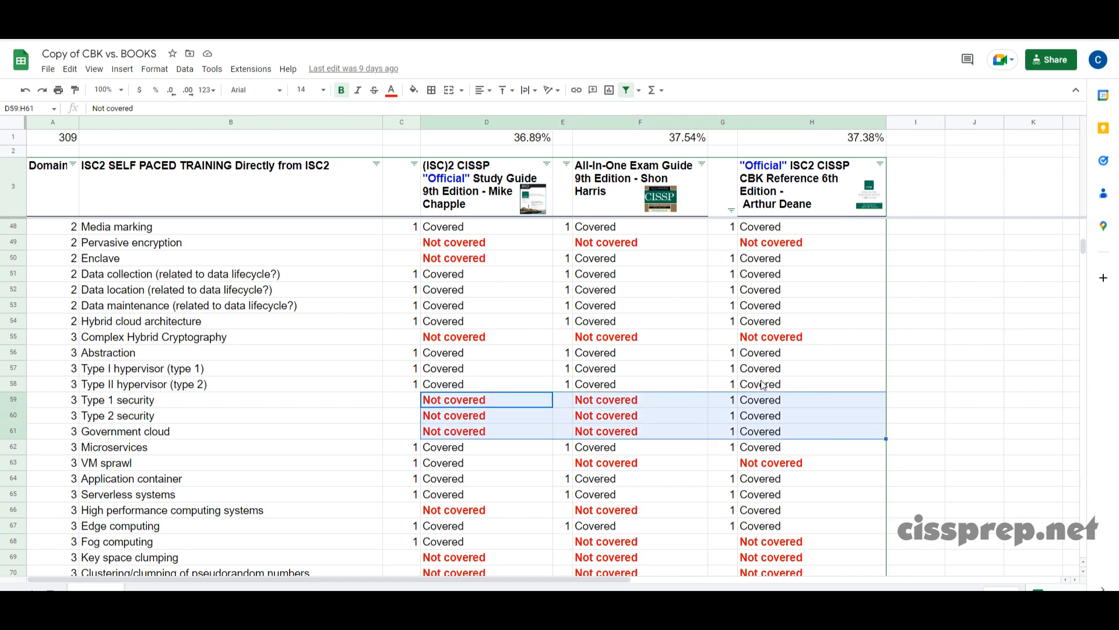
{"action": "scroll", "scroll_direction": "down", "scroll_amount": 3}
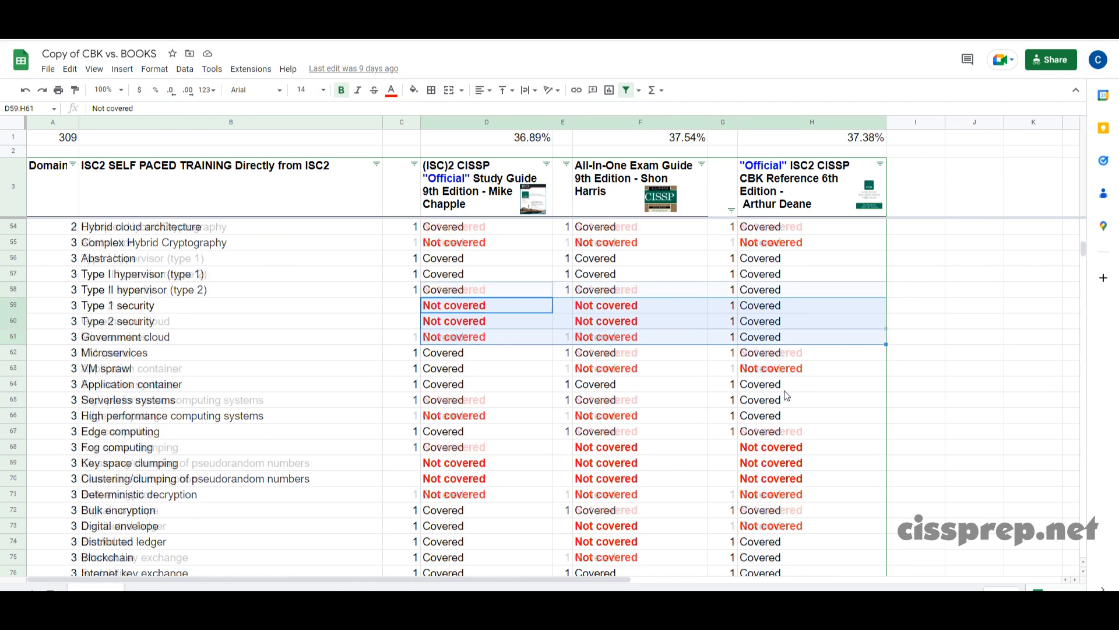
{"action": "scroll", "scroll_direction": "down", "scroll_amount": 3}
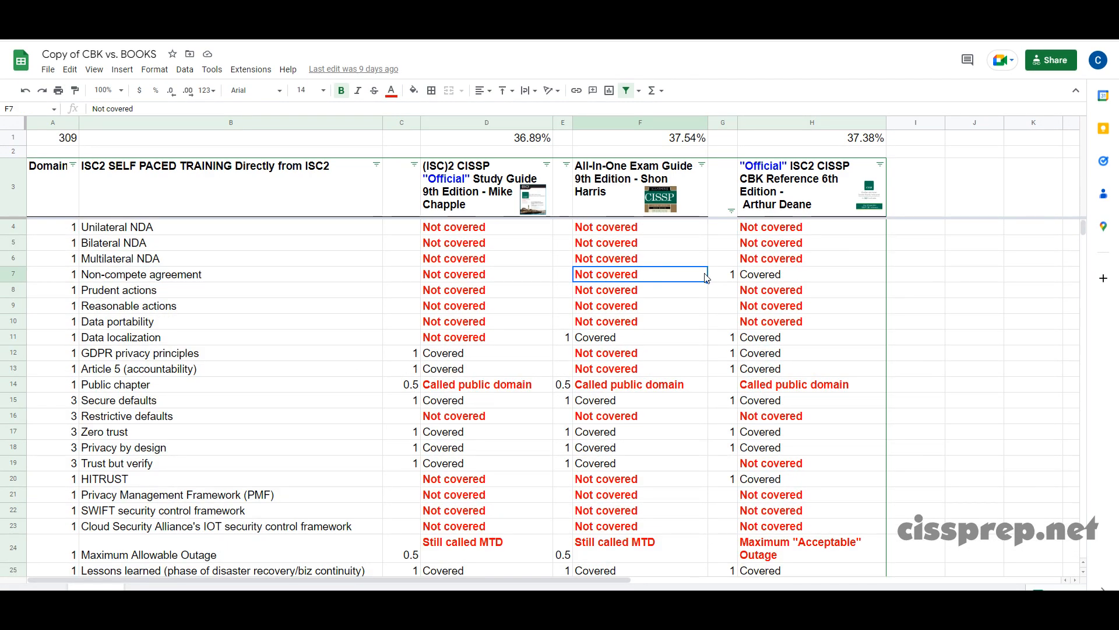
{"action": "mouse_move", "coordinate": [982, 279]}
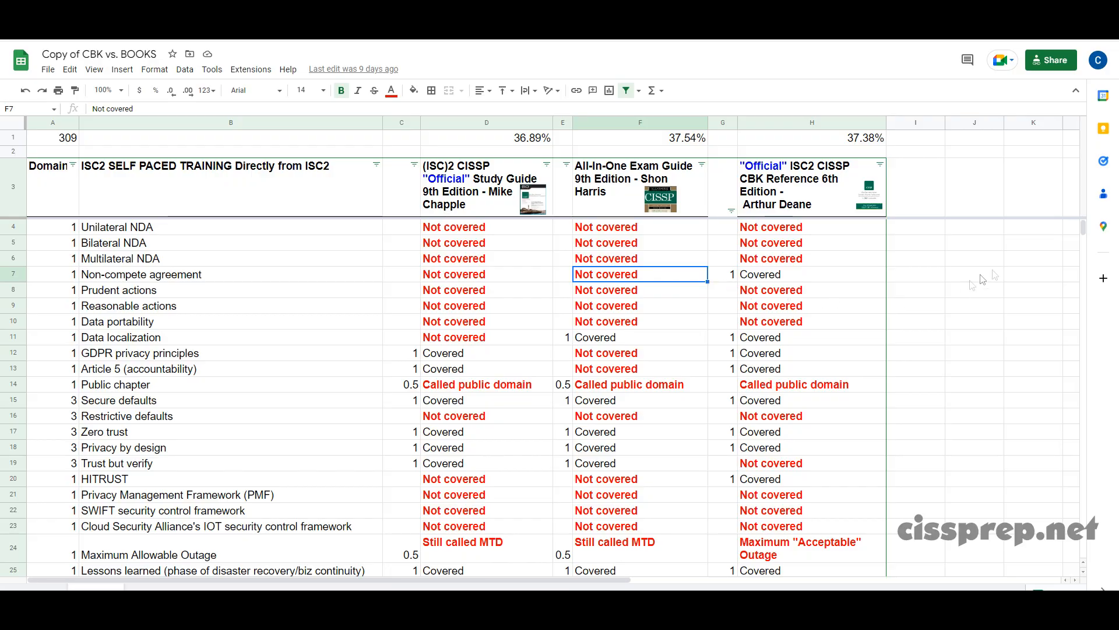
- Scroll to the last Domain 8 row and the coverage totals 114, 116 and 115.5
{"action": "scroll", "scroll_direction": "down", "scroll_amount": 3}
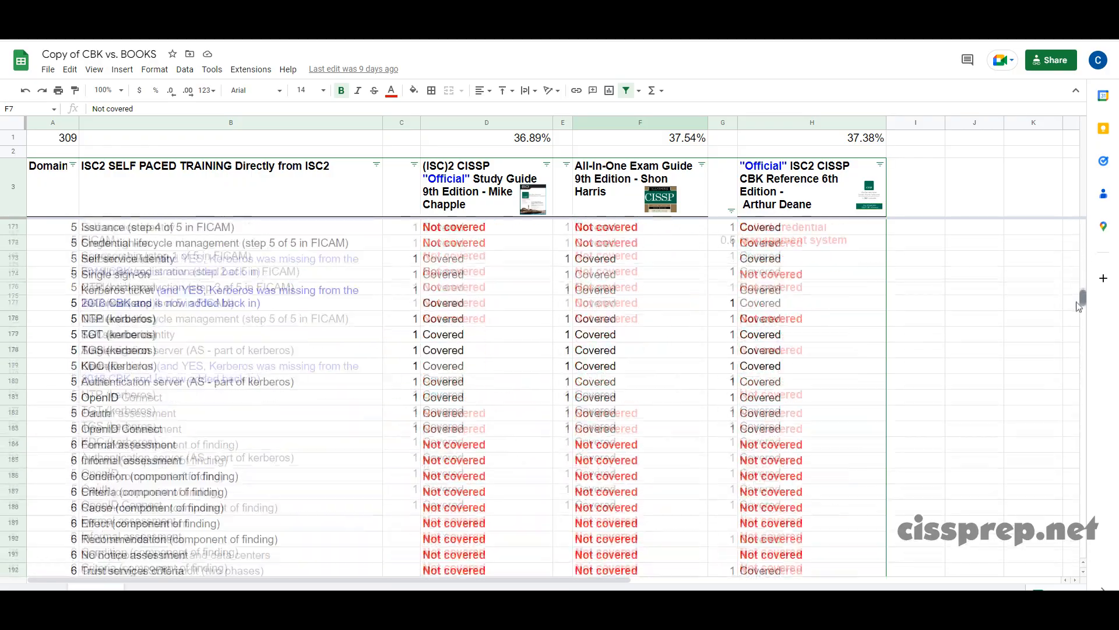
{"action": "scroll", "scroll_direction": "down", "scroll_amount": 3}
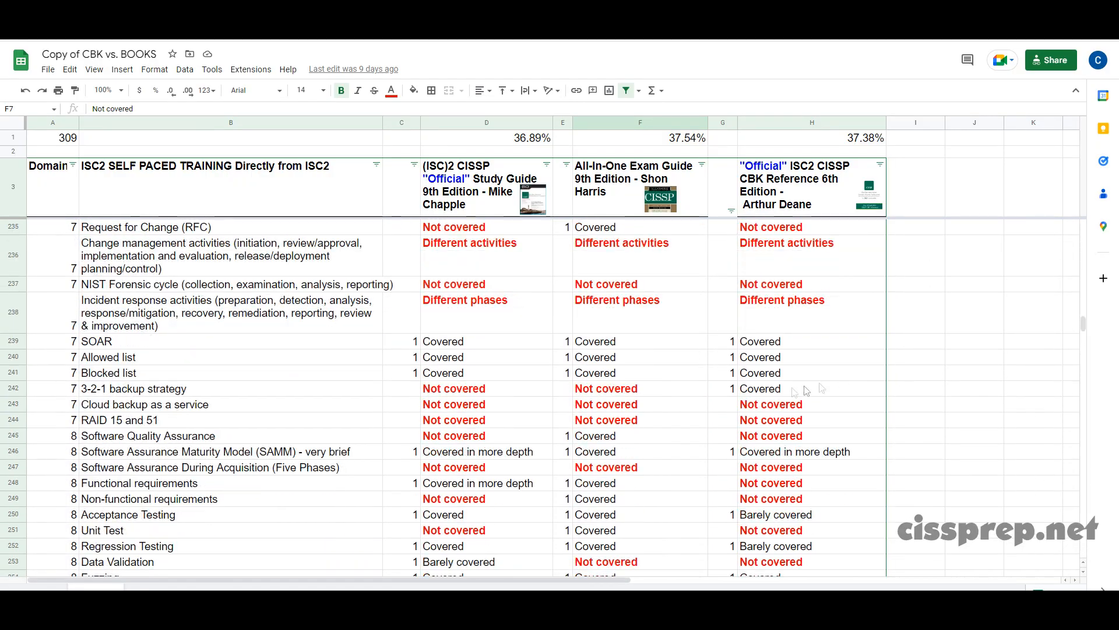
{"action": "scroll", "scroll_direction": "down", "scroll_amount": 3}
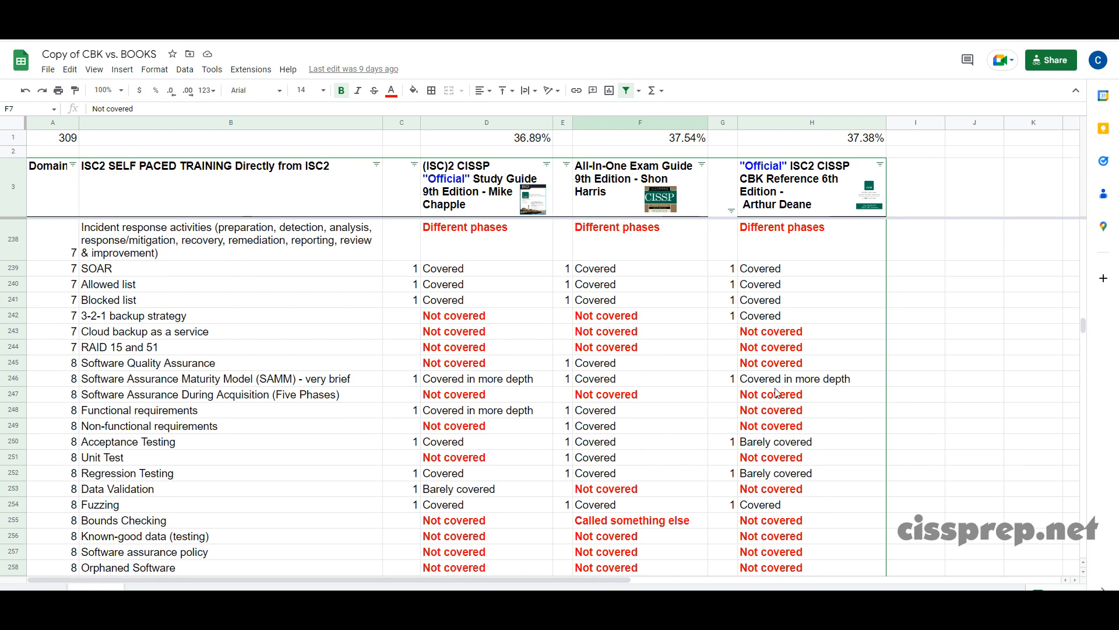
{"action": "scroll", "scroll_direction": "down", "scroll_amount": 3}
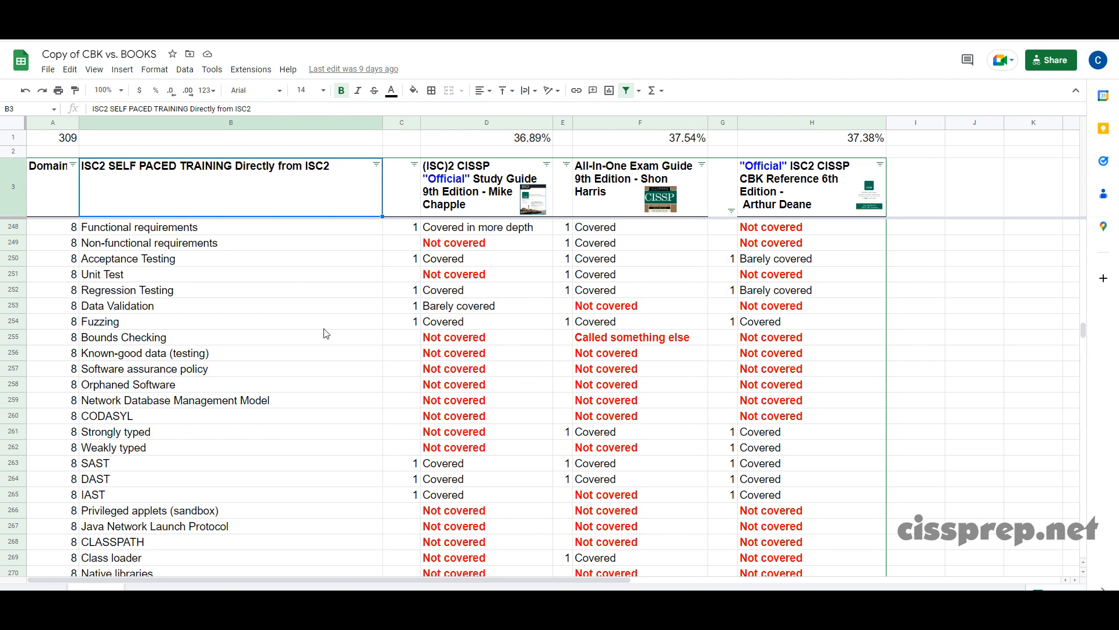
{"action": "scroll", "scroll_direction": "down", "scroll_amount": 3}
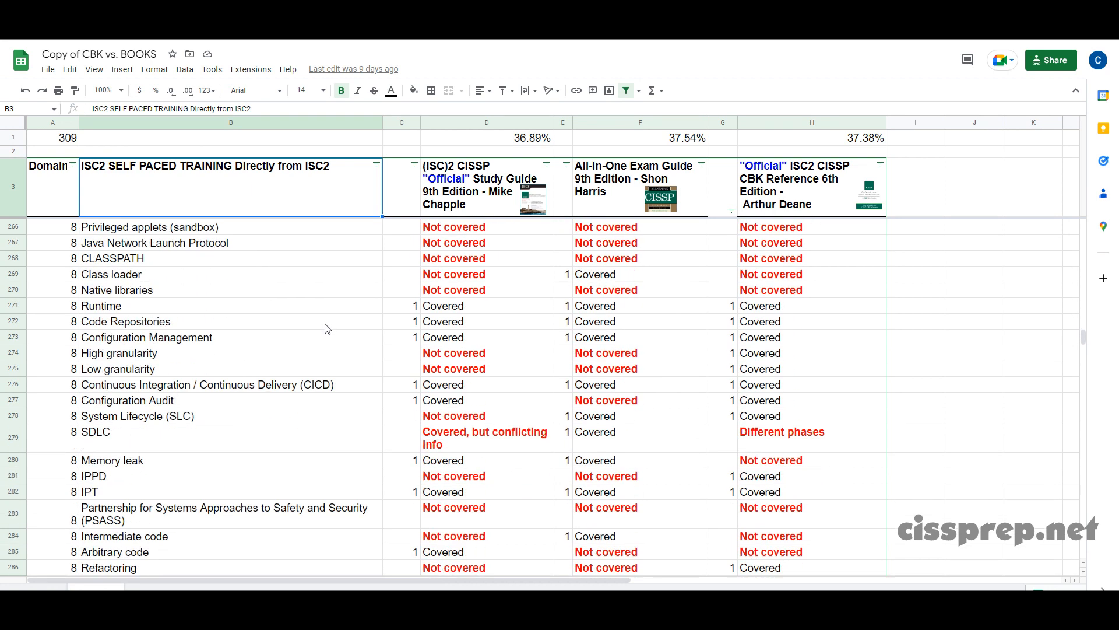
{"action": "scroll", "scroll_direction": "down", "scroll_amount": 3}
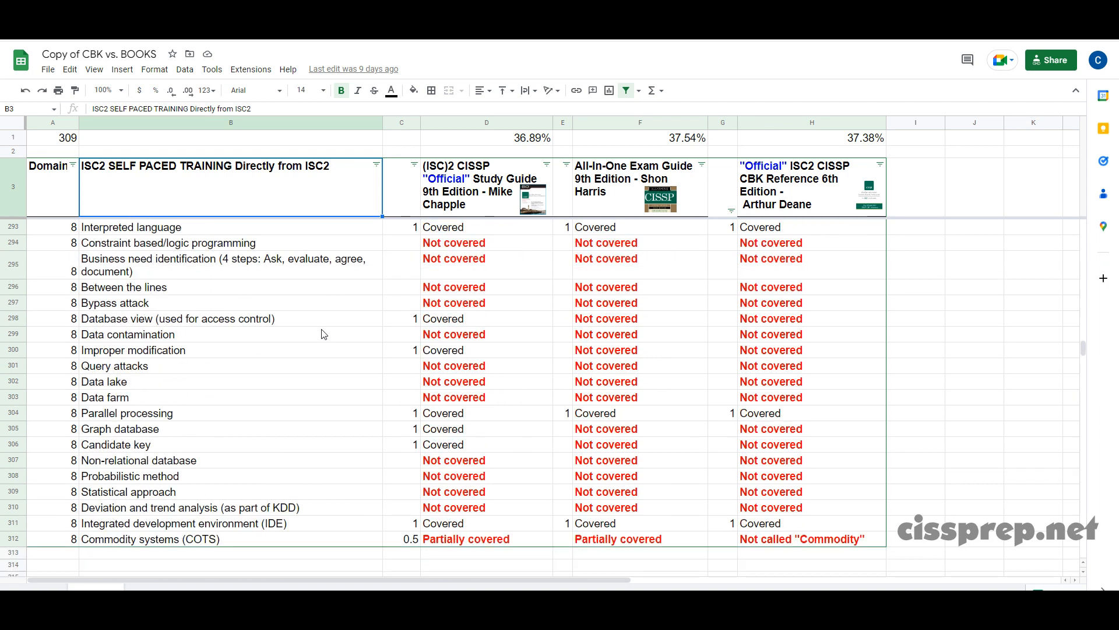
{"action": "scroll", "scroll_direction": "down", "scroll_amount": 3}
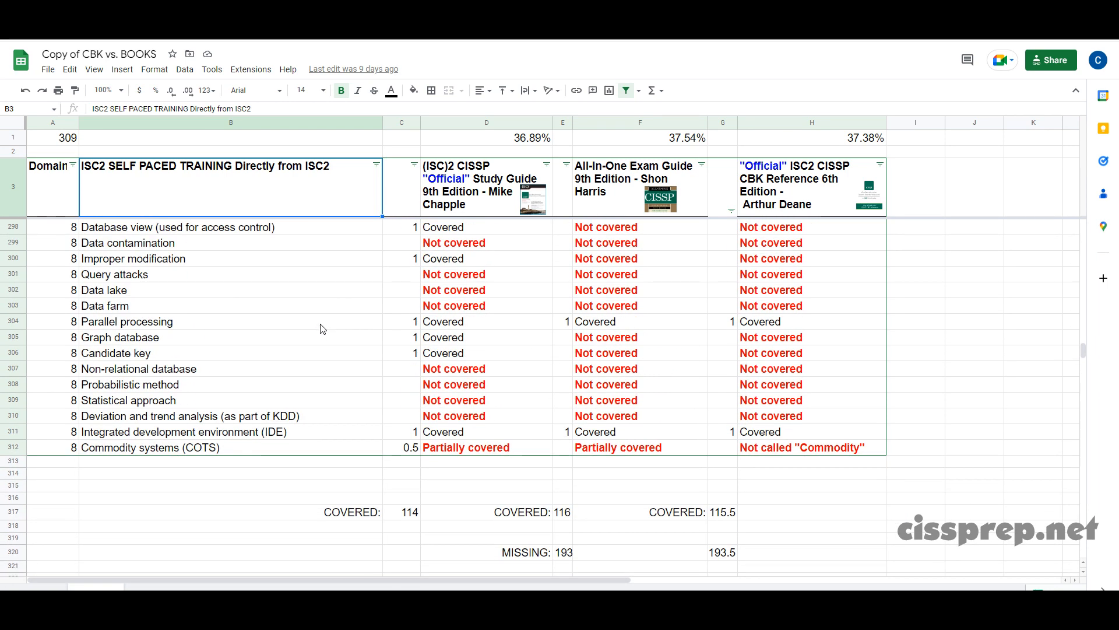
{"action": "scroll", "scroll_direction": "down", "scroll_amount": 3}
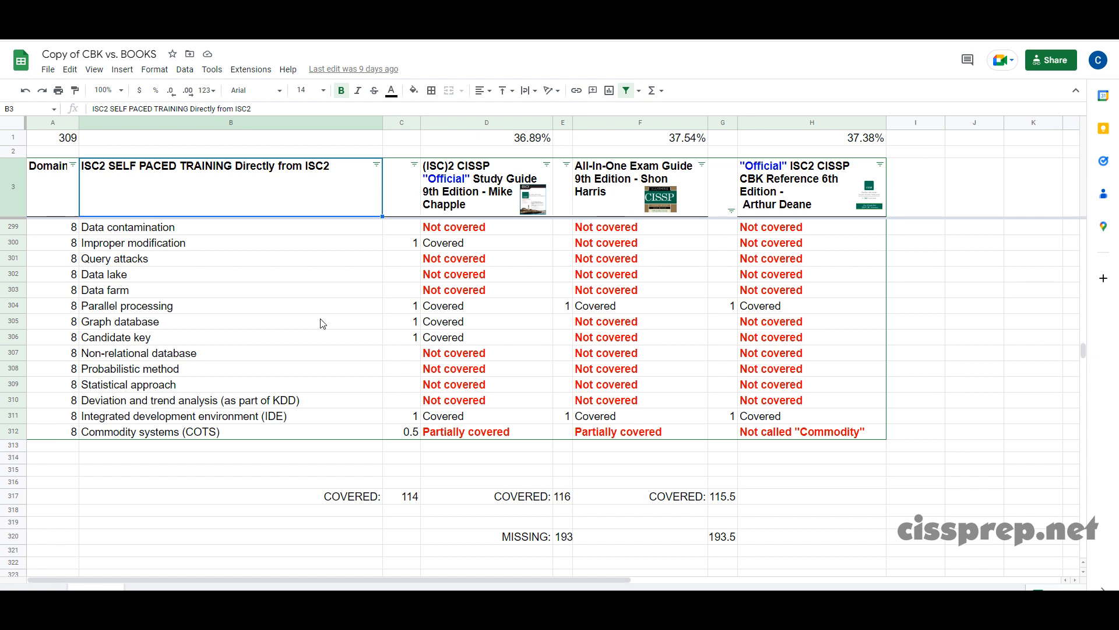
{"action": "mouse_move", "coordinate": [307, 196]}
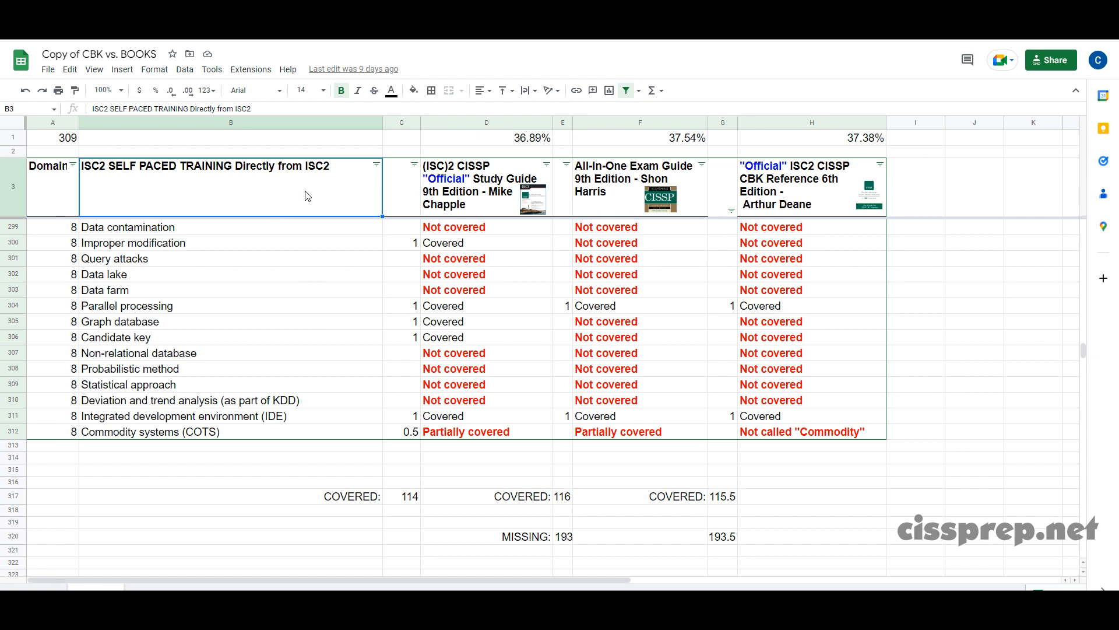
- Select the top coverage percentages (36.89%, 37.54%, 37.38%) to view their =C317/A1 formula
{"action": "left_click", "coordinate": [487, 137]}
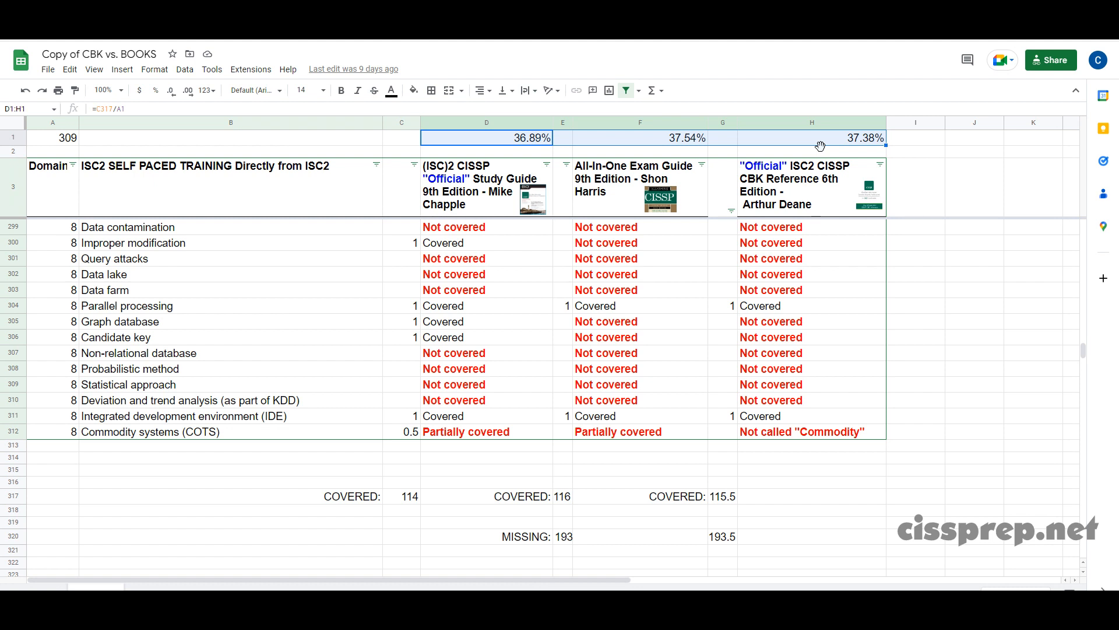
{"action": "mouse_move", "coordinate": [118, 296]}
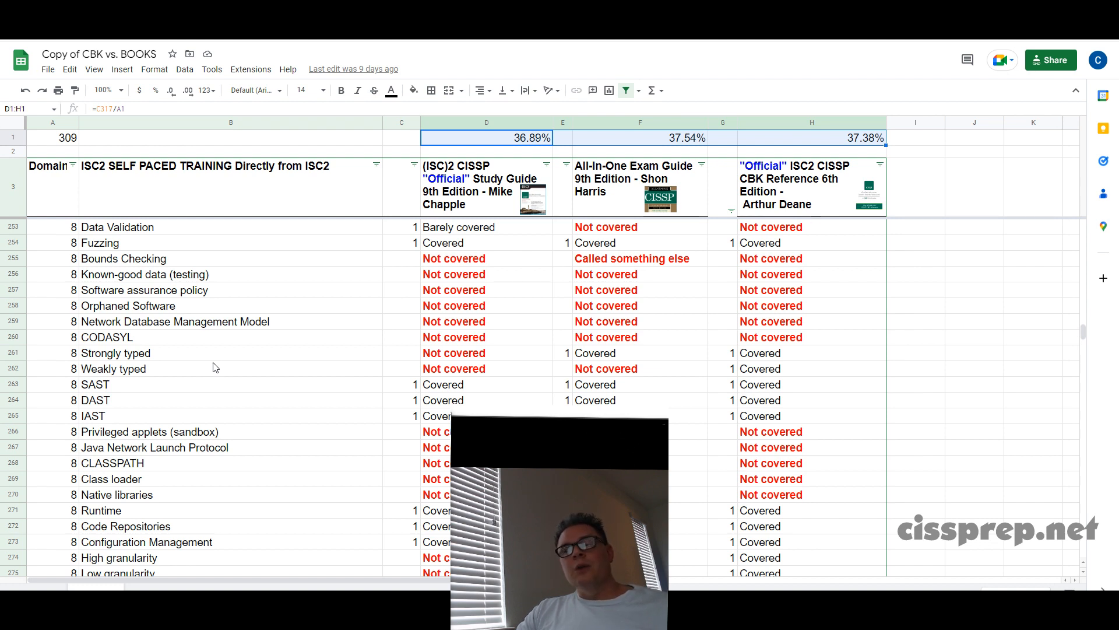
{"action": "mouse_move", "coordinate": [319, 362]}
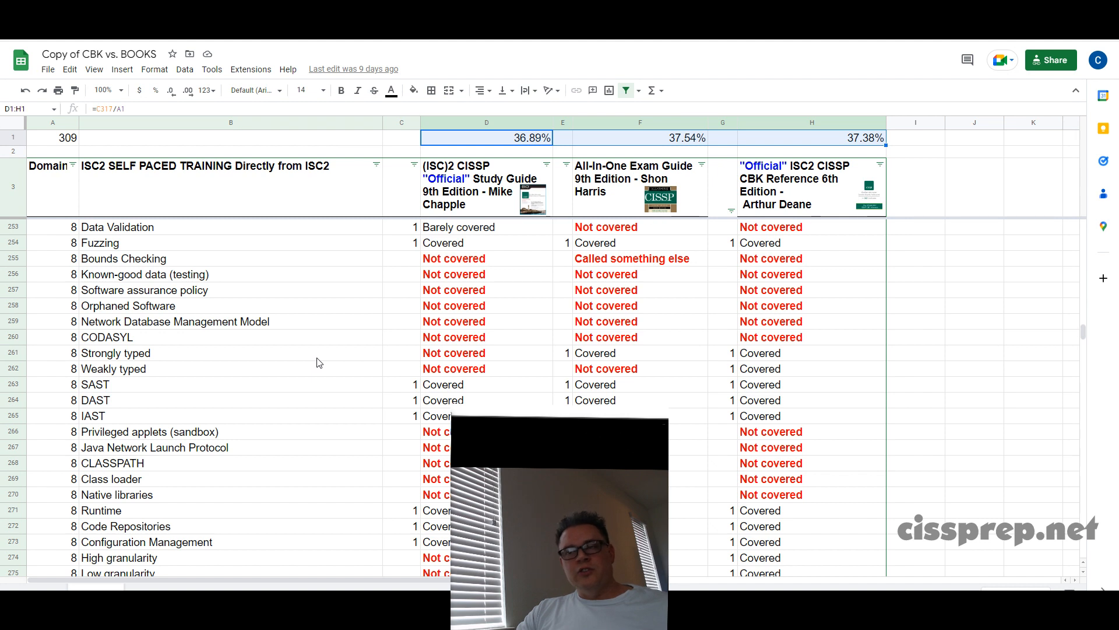